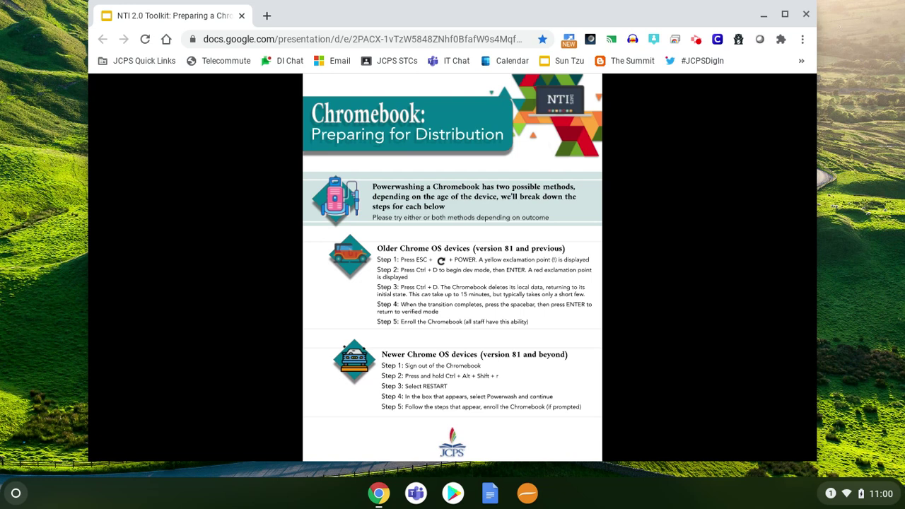
mouse_move(572, 175)
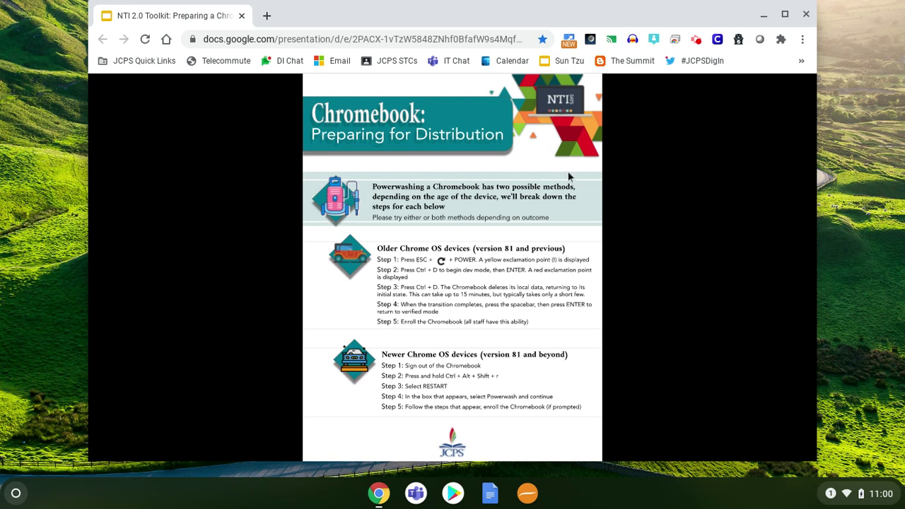
mouse_move(464, 274)
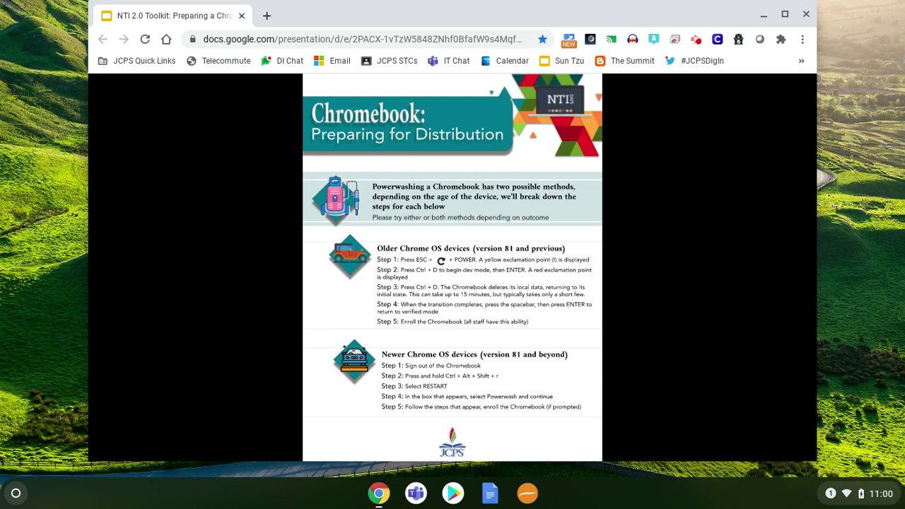
mouse_move(413, 257)
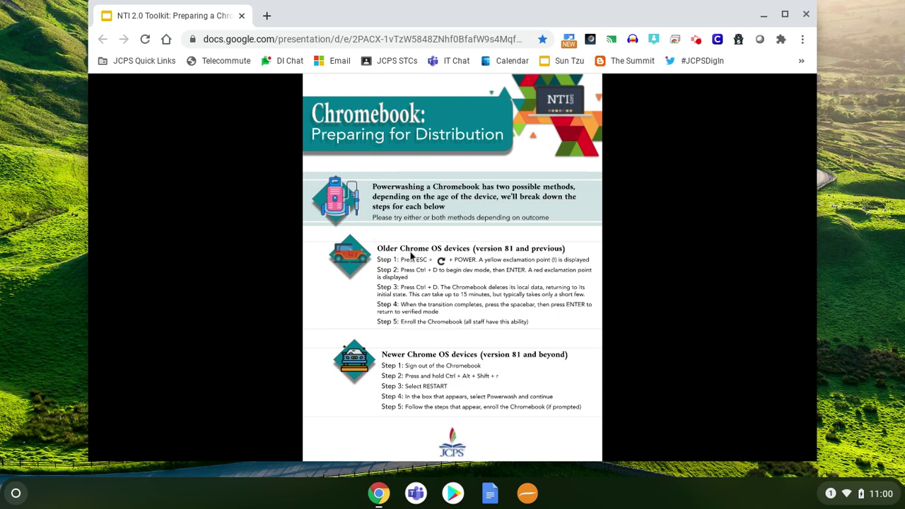
mouse_move(506, 257)
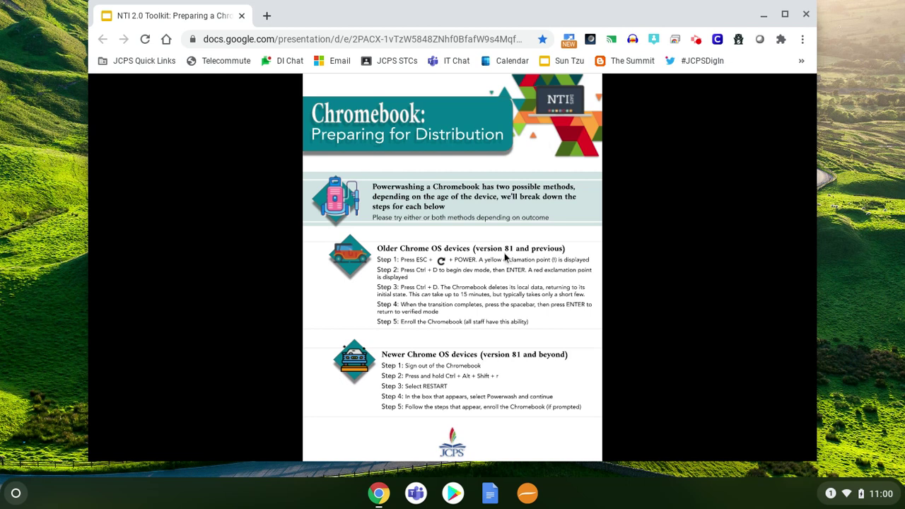
mouse_move(467, 297)
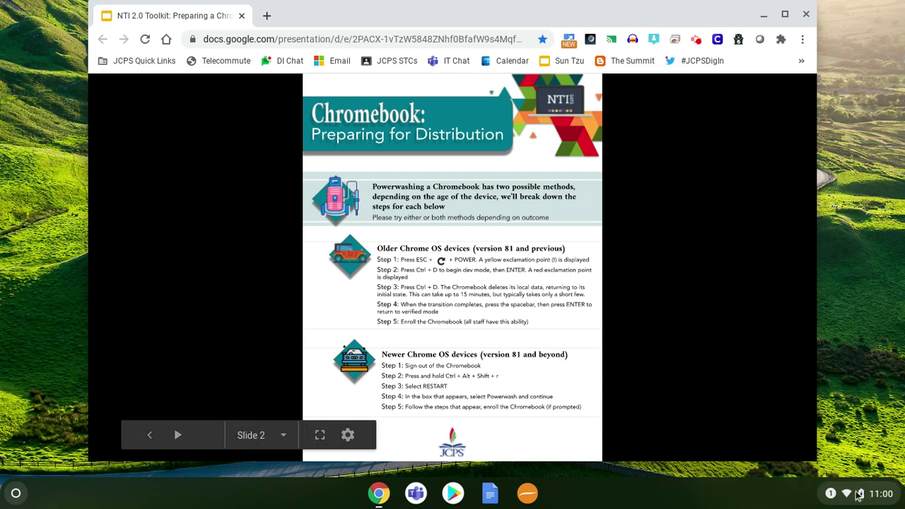
mouse_move(861, 492)
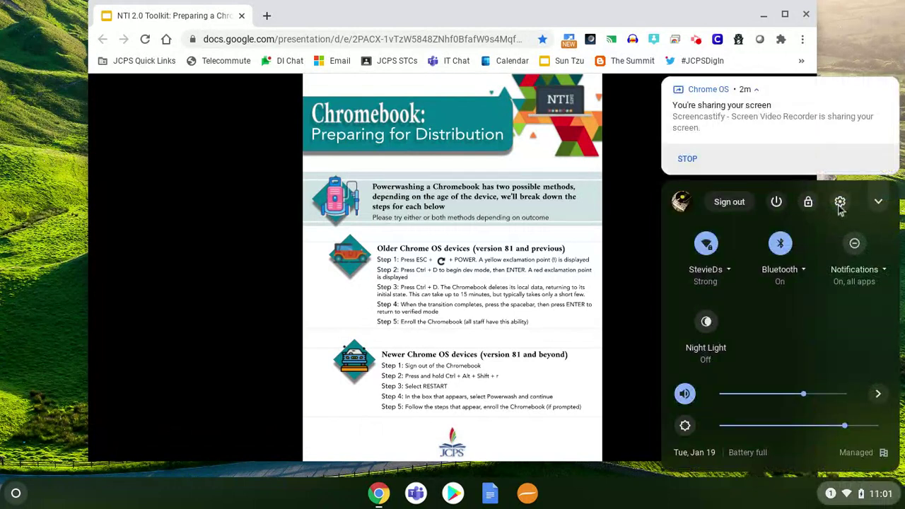
mouse_move(841, 201)
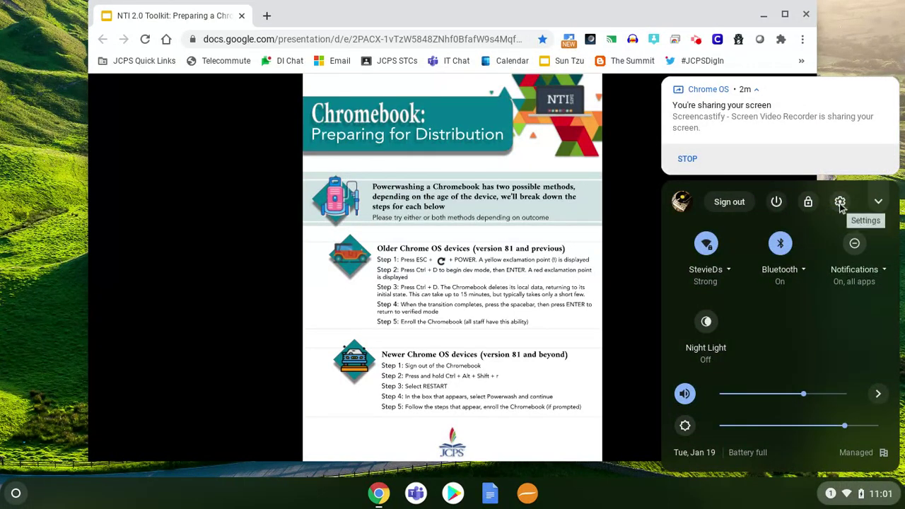
Step: Reach Chrome OS Settings from the shelf's Quick Settings gear
left_click(841, 200)
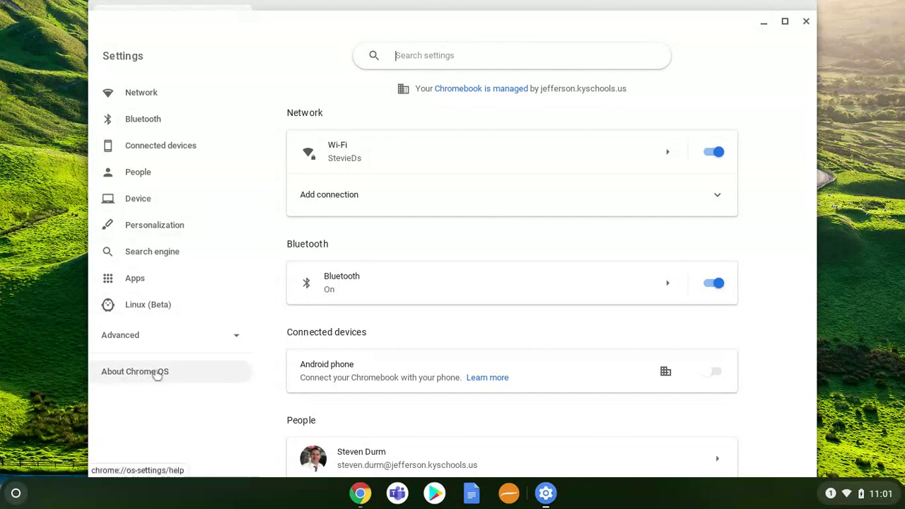
mouse_move(316, 393)
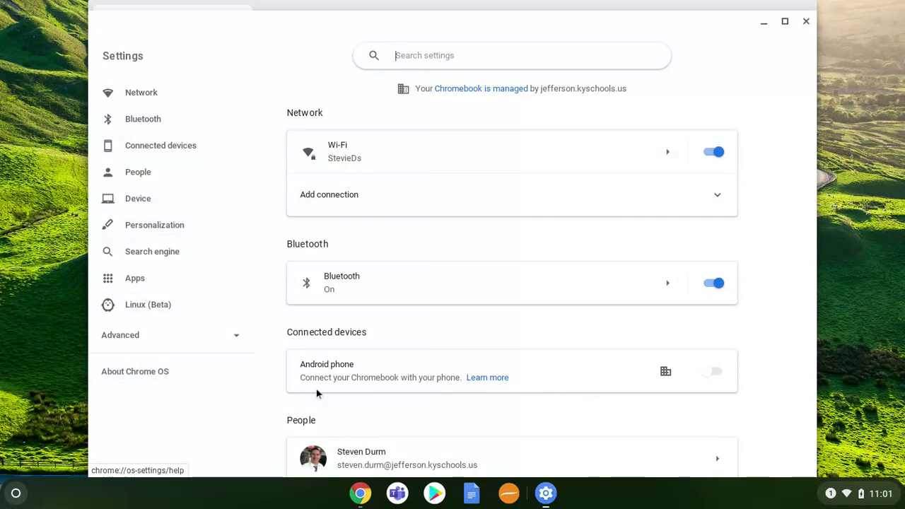
Step: Show About Chrome OS with version 86.0.4240.199 and the update at 84%
left_click(135, 370)
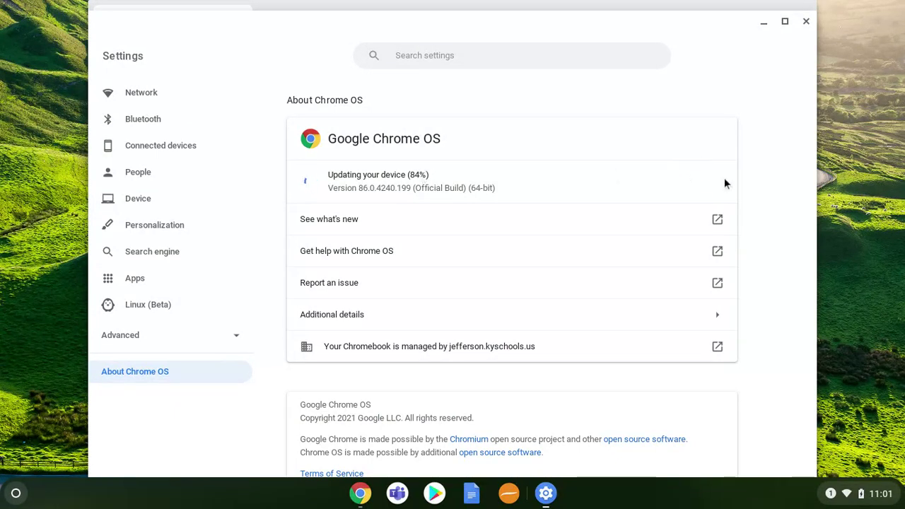
mouse_move(679, 174)
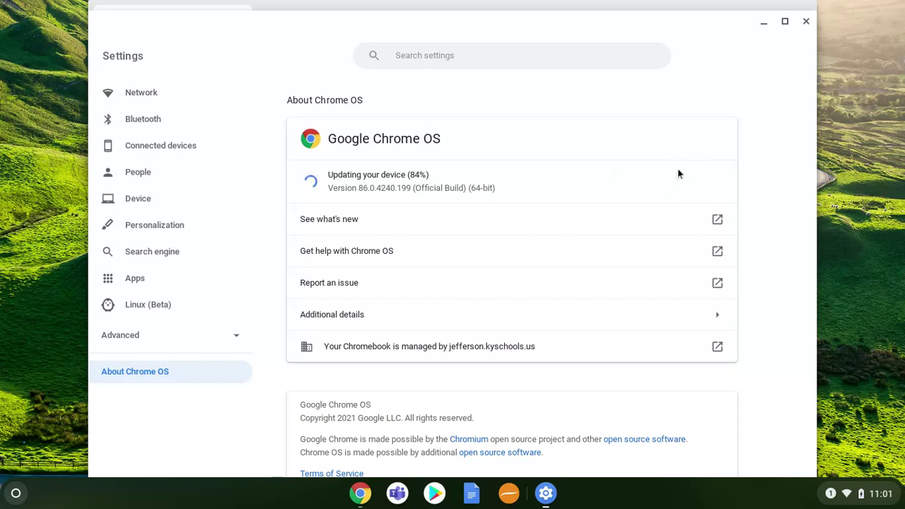
mouse_move(658, 164)
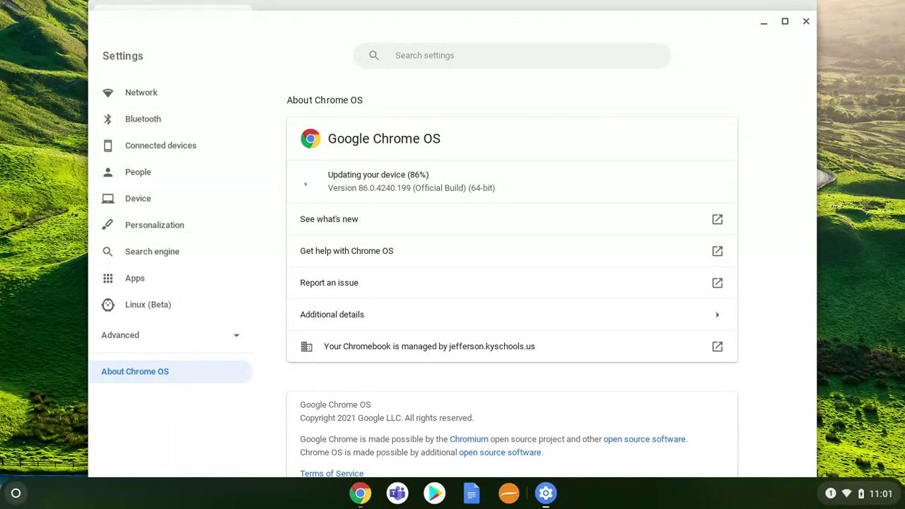
mouse_move(314, 85)
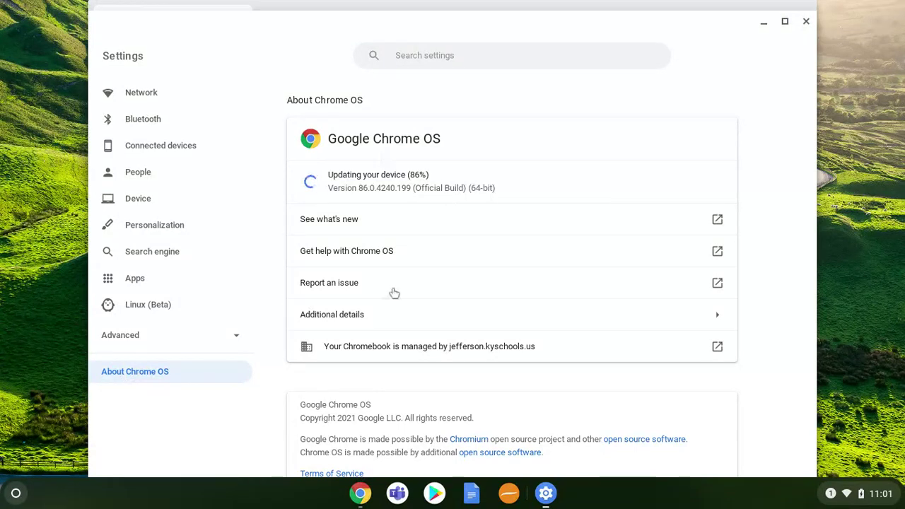
mouse_move(359, 493)
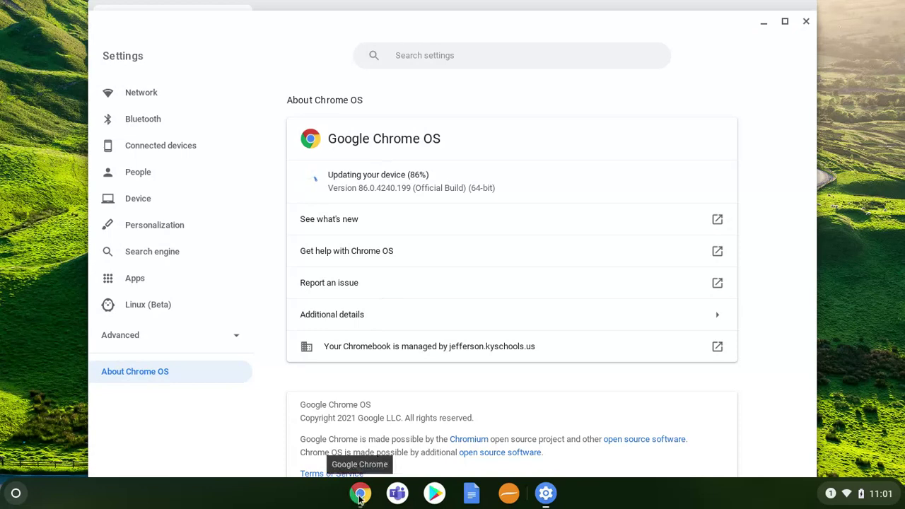
Step: Return to the NTI 2.0 Toolkit slide 2 with the Chromebook Powerwash guide
left_click(360, 492)
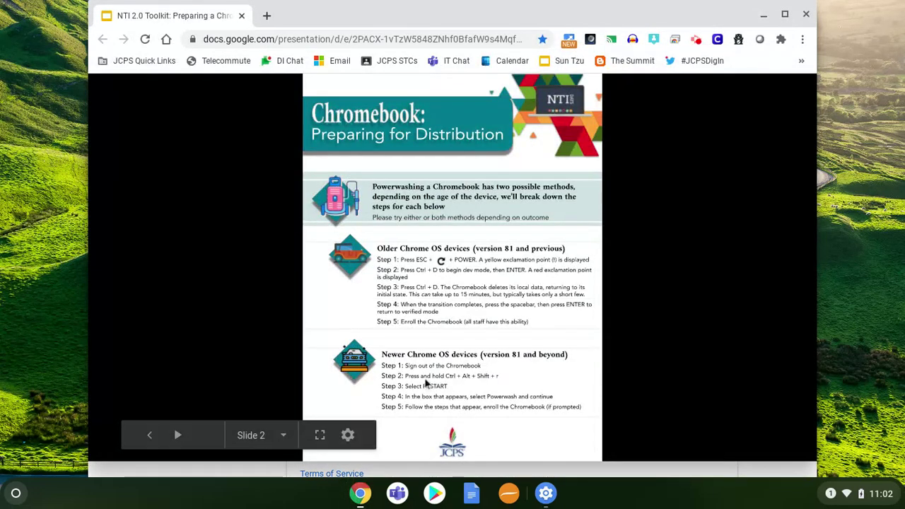
mouse_move(421, 372)
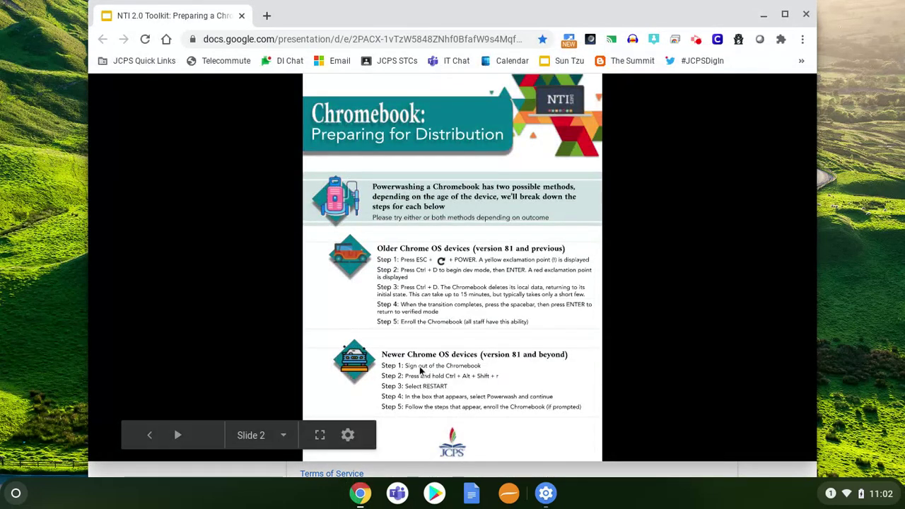
mouse_move(413, 375)
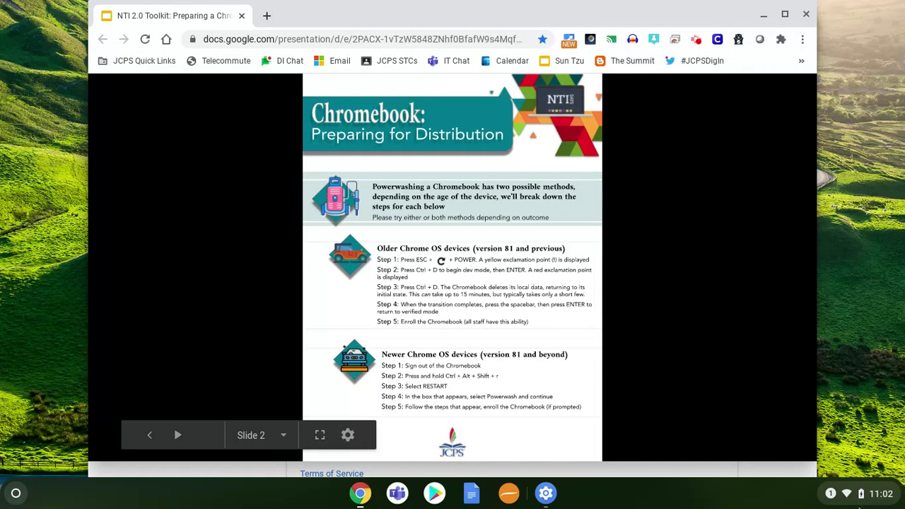
left_click(849, 492)
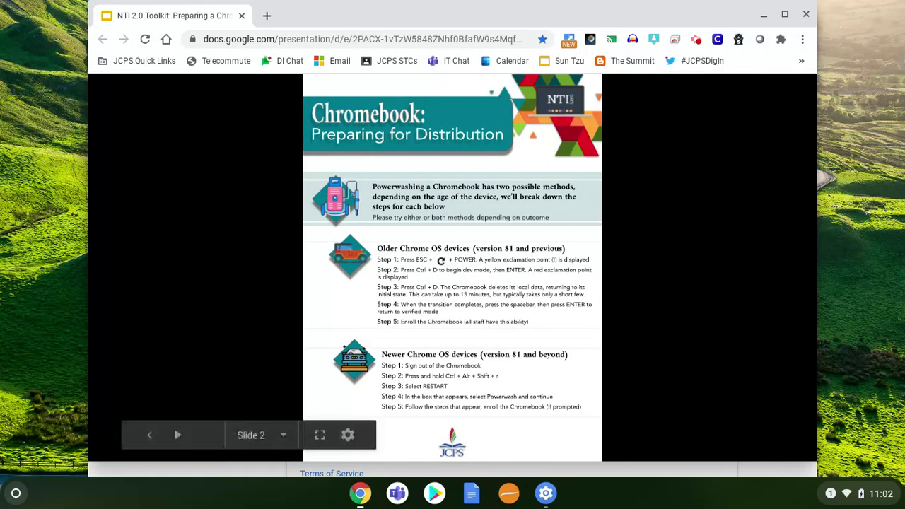
mouse_move(437, 390)
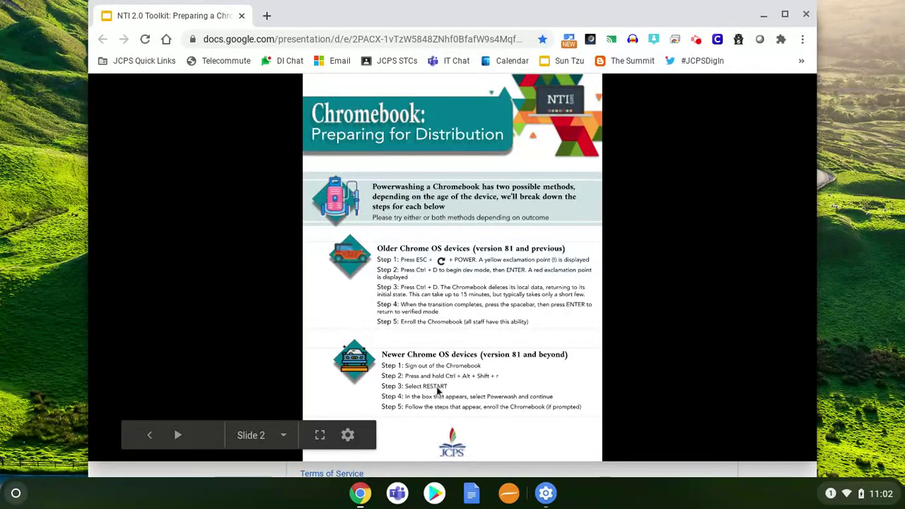
mouse_move(444, 409)
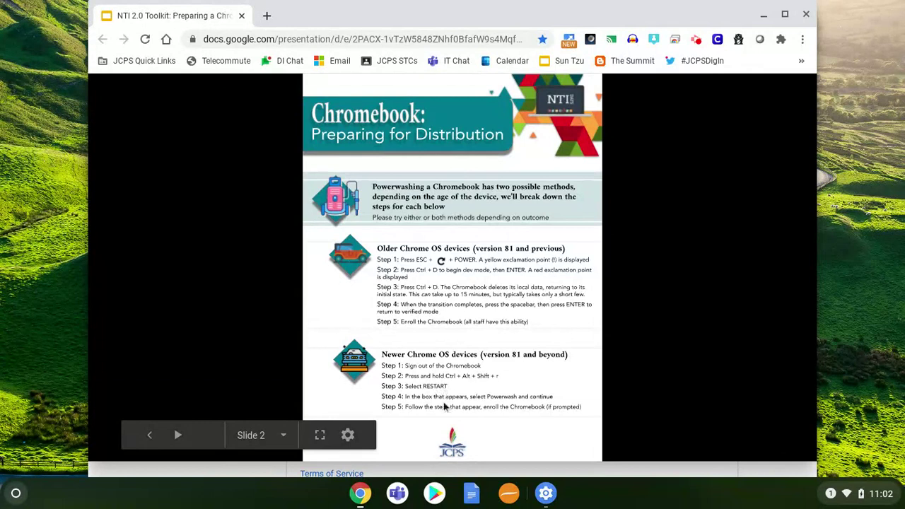
mouse_move(484, 404)
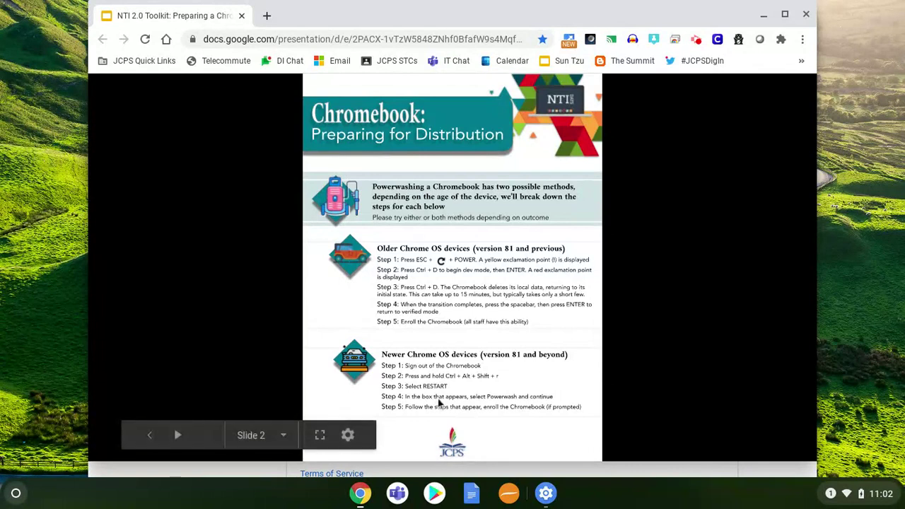
mouse_move(482, 407)
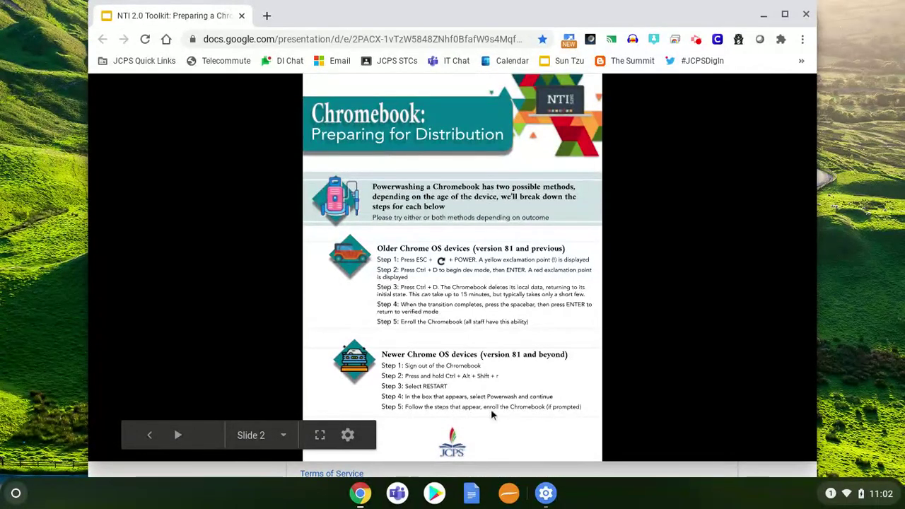
mouse_move(517, 416)
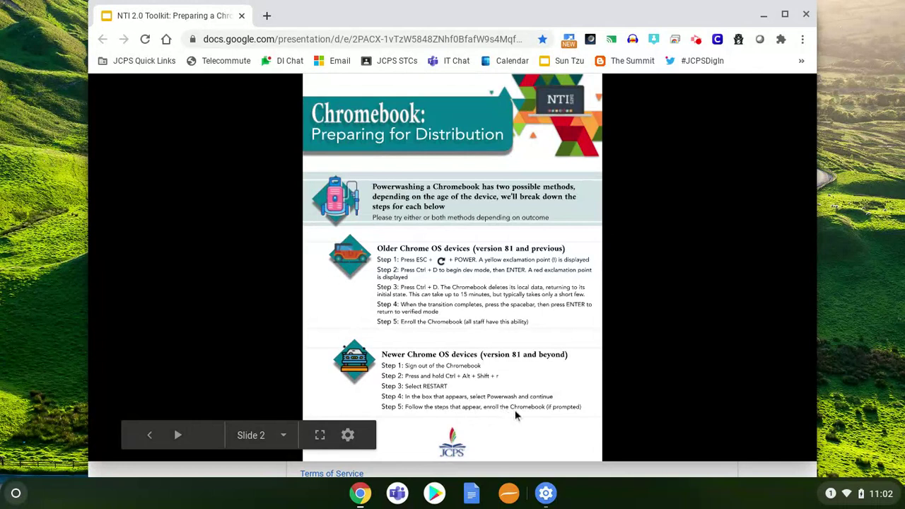